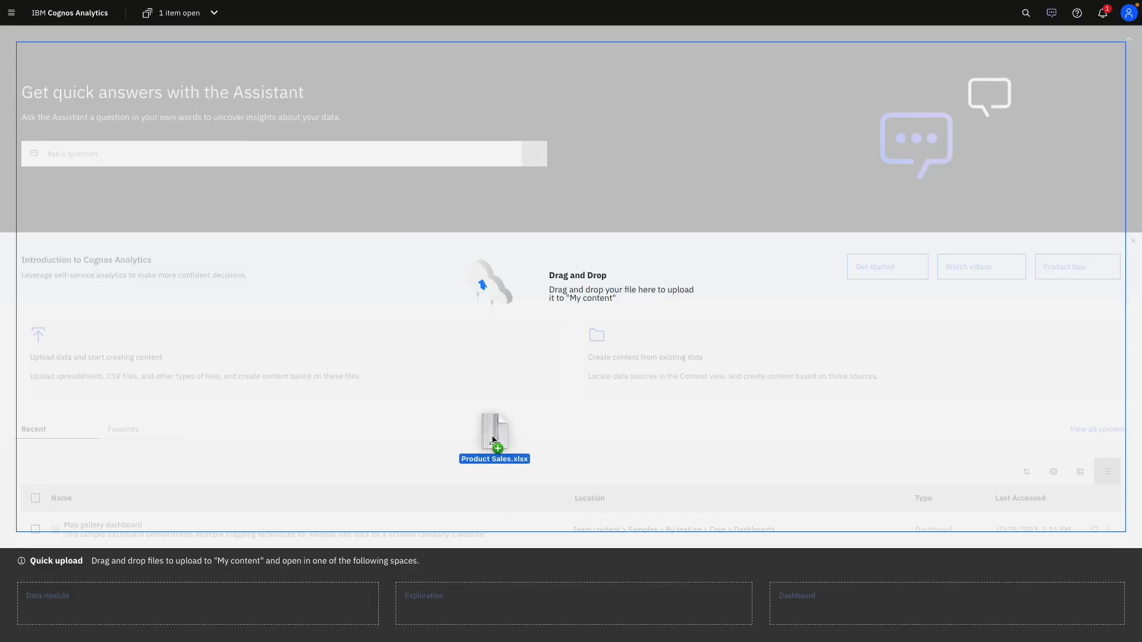
Try dragging Product Sales.xlsx onto the home page's upload and dashboard drop targets
left_click_drag(494, 437, 286, 517)
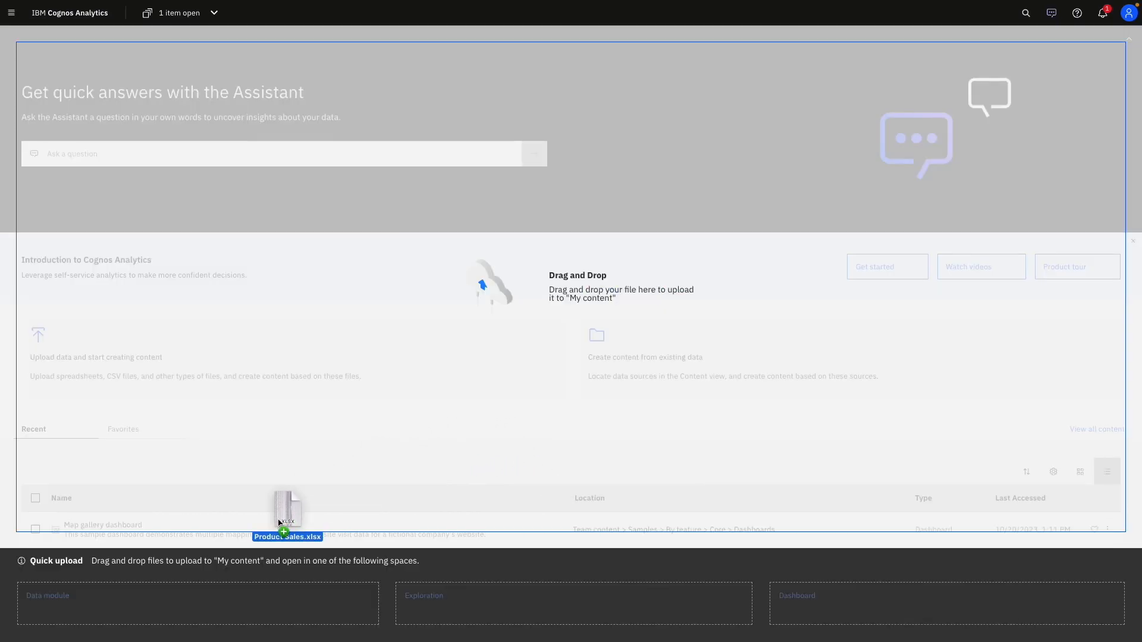
left_click_drag(288, 510, 714, 586)
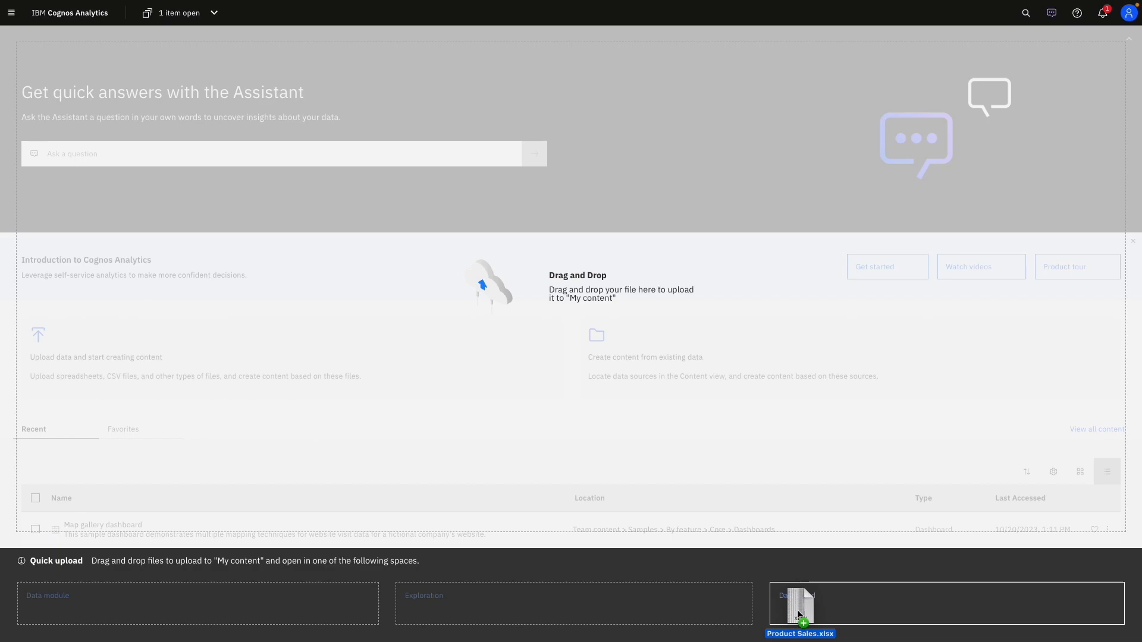
left_click_drag(800, 610, 592, 364)
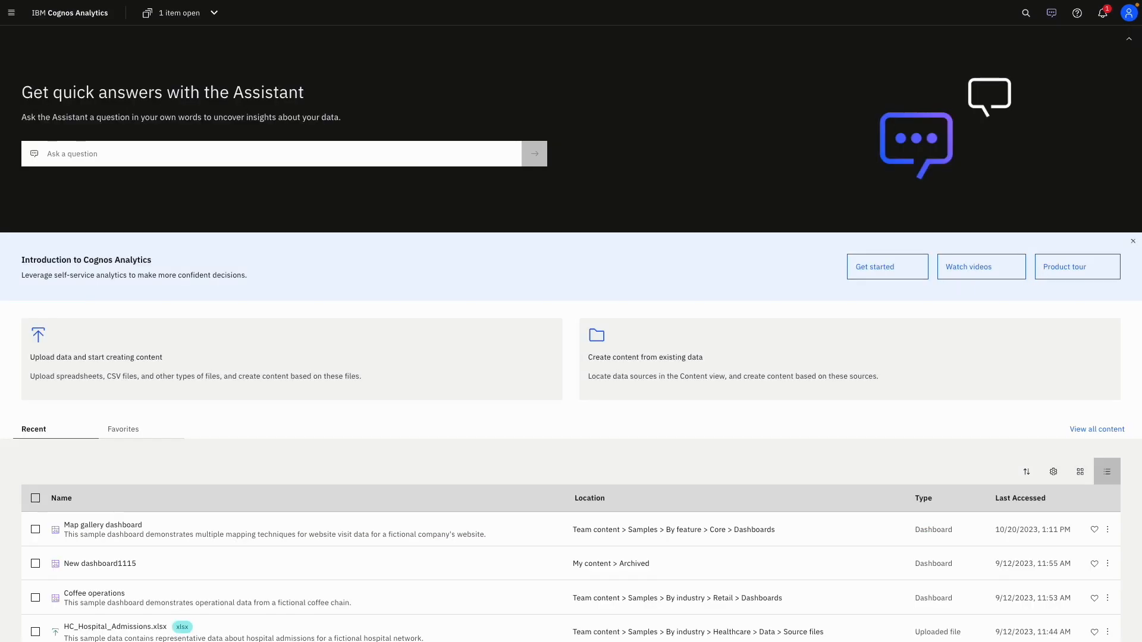
mouse_move(276, 460)
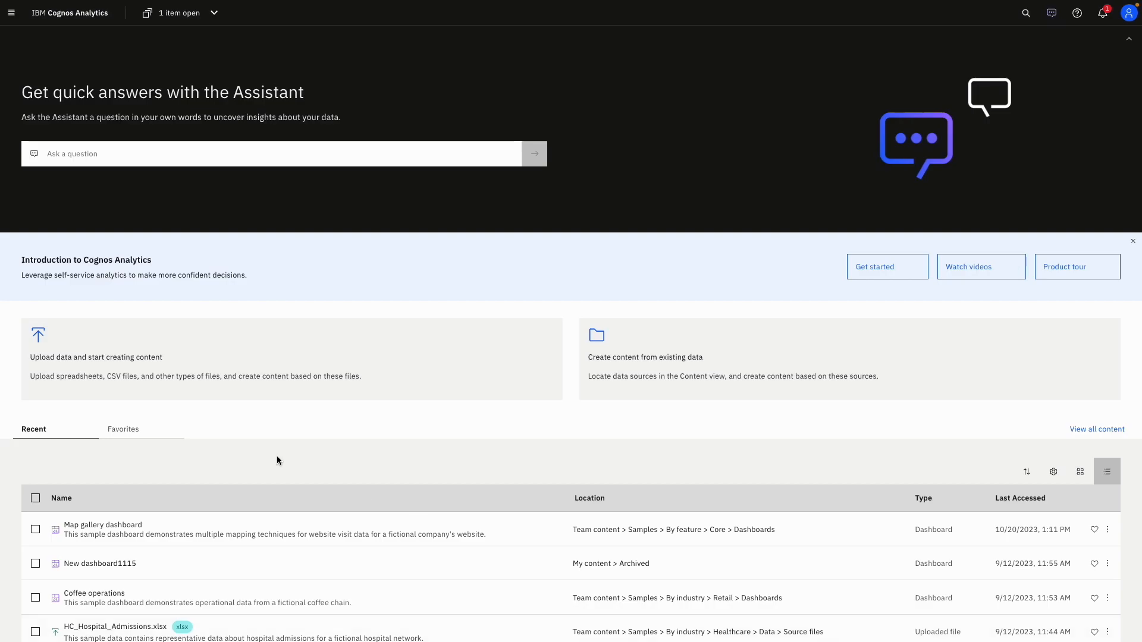
mouse_move(255, 409)
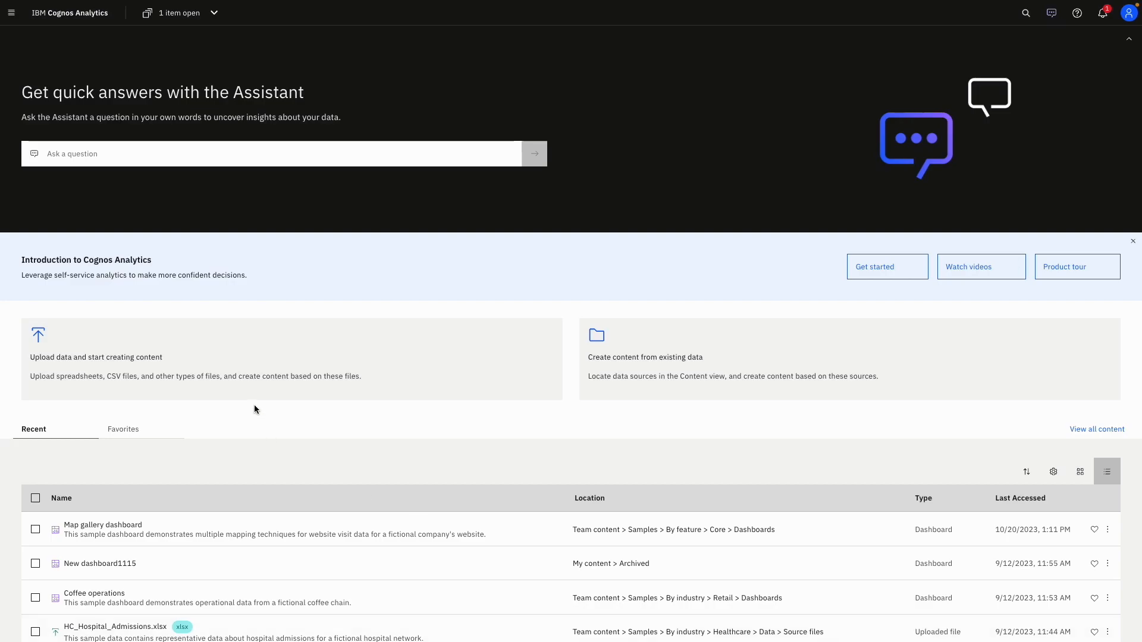
mouse_move(224, 369)
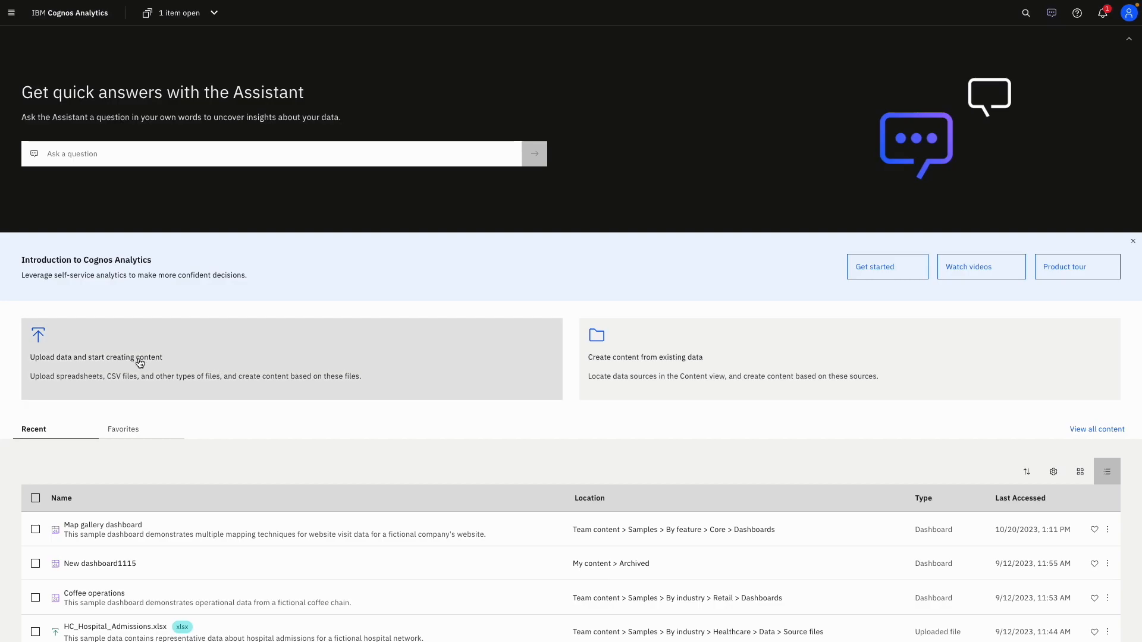
Upload Product Sales.xlsx from the computer and explore it with Insights in Assistant
left_click(95, 357)
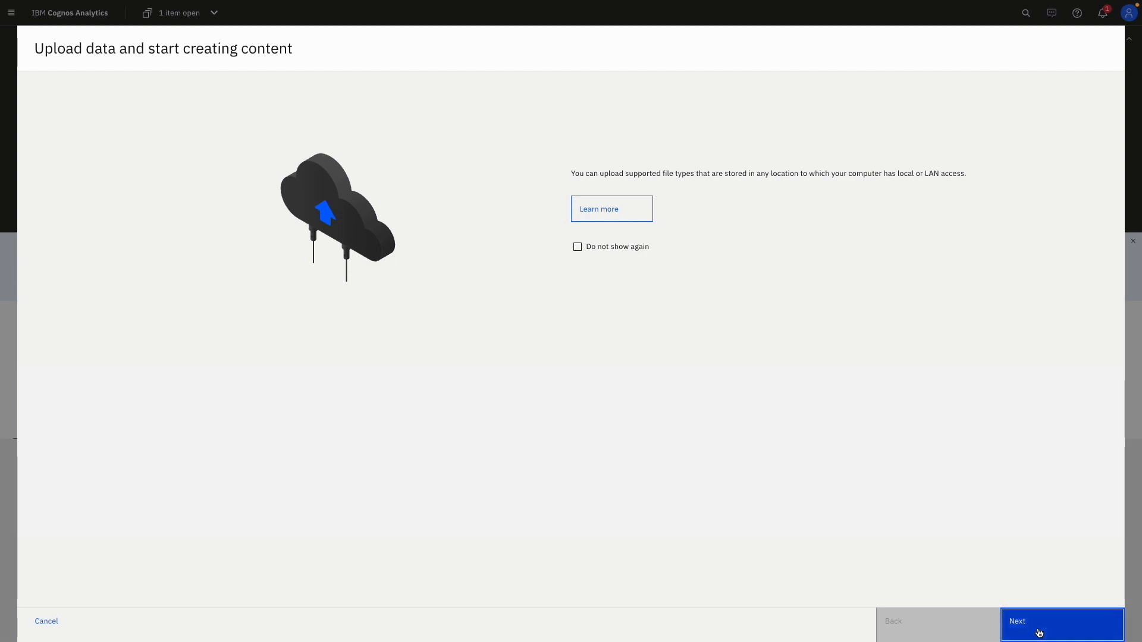
left_click(1061, 624)
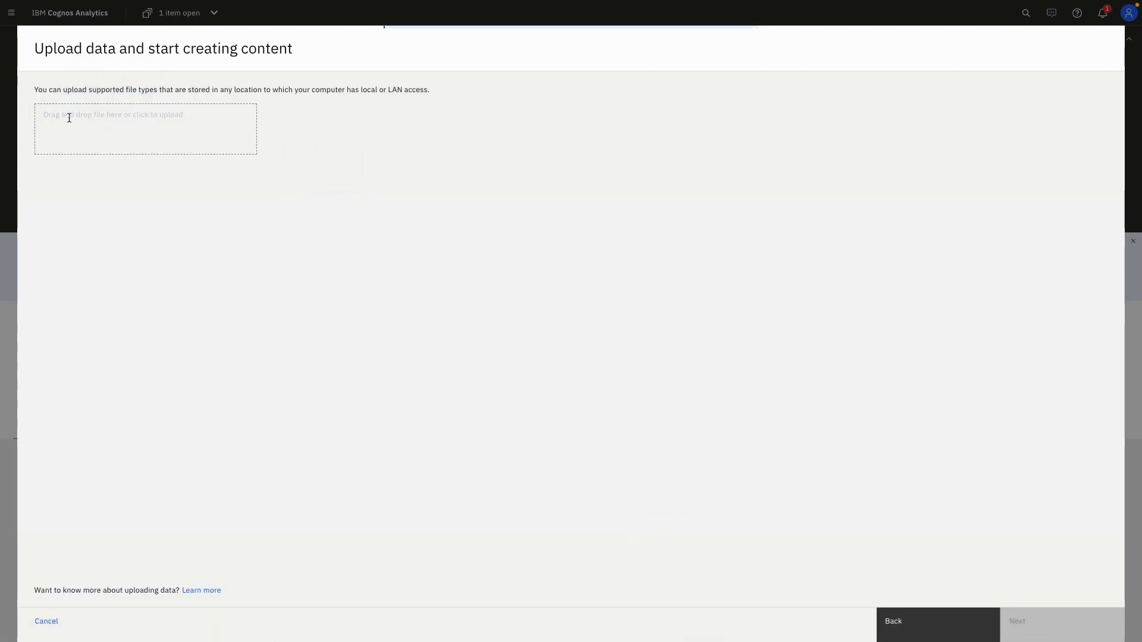
left_click(145, 129)
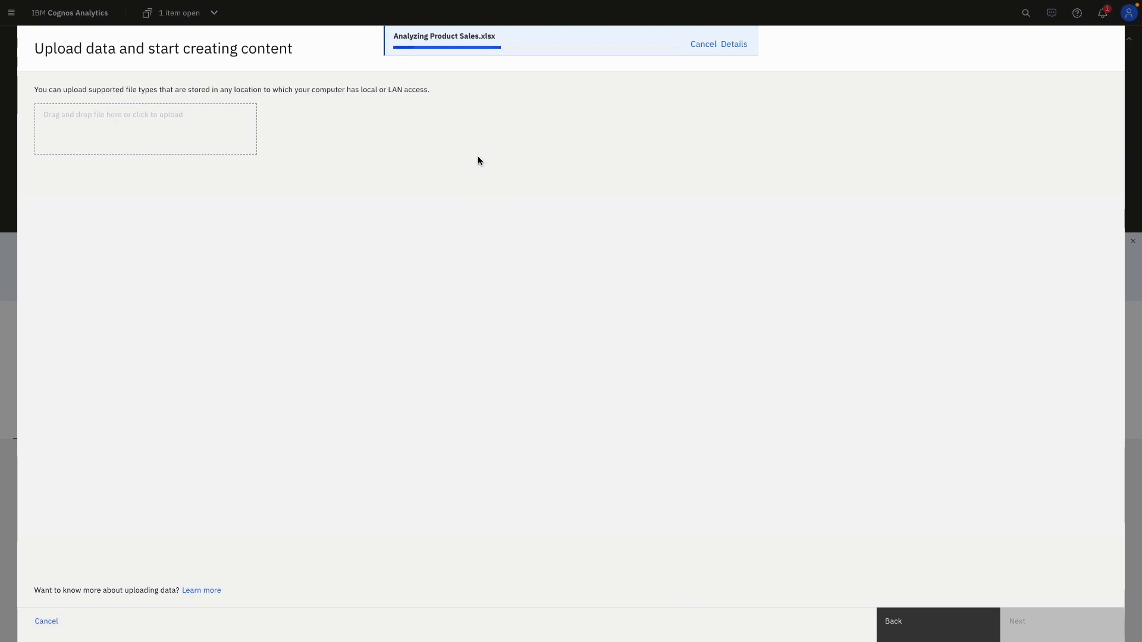
mouse_move(460, 215)
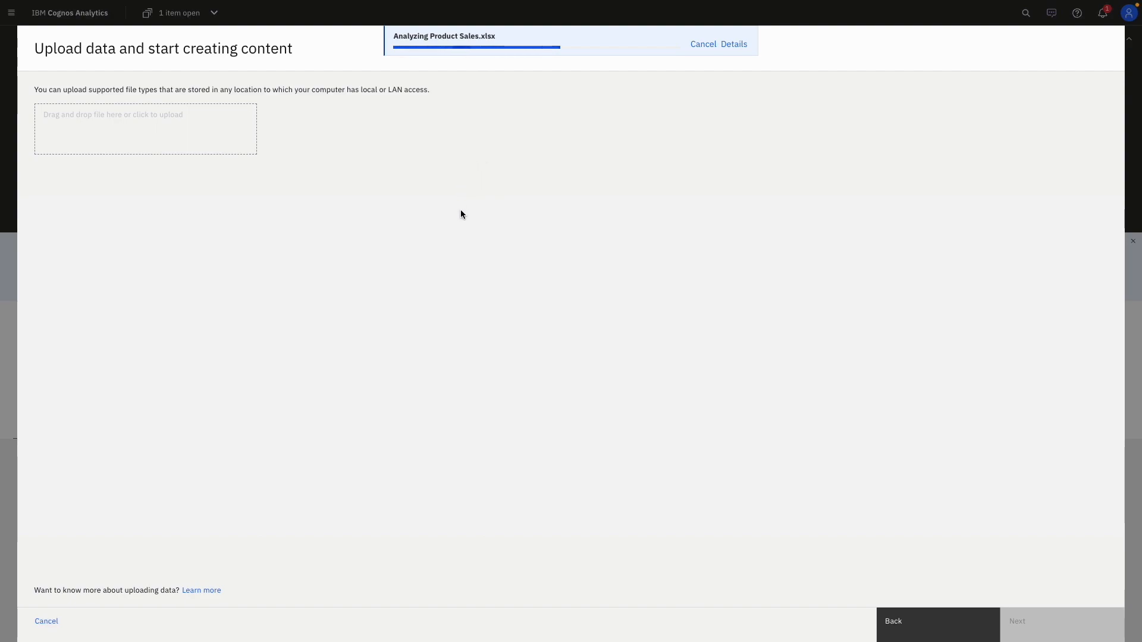
mouse_move(1044, 632)
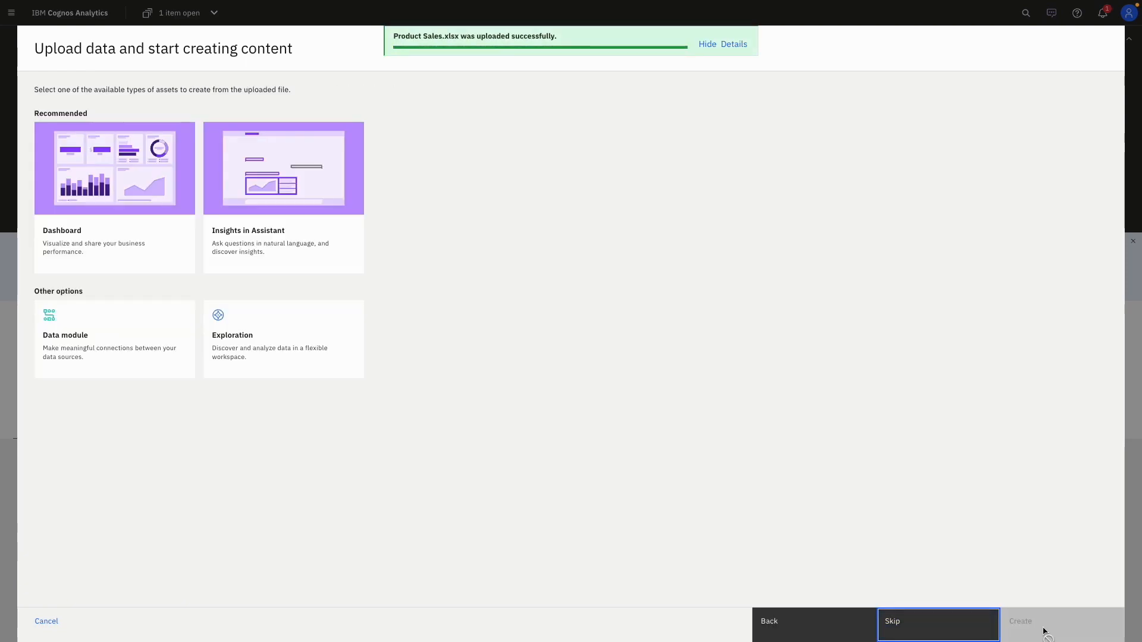
left_click(284, 169)
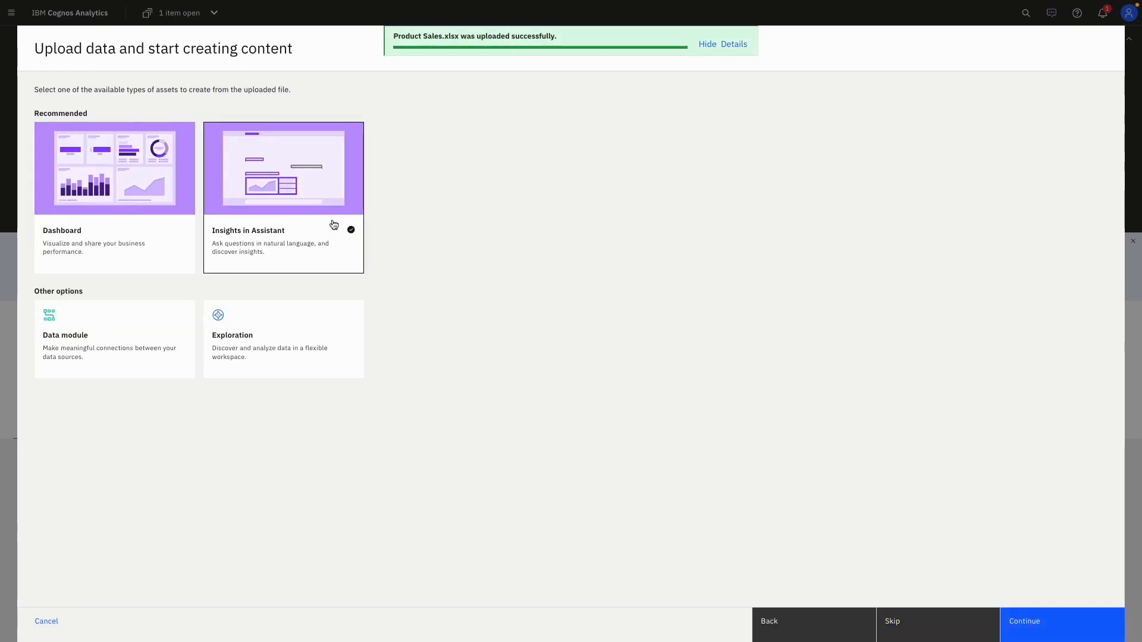
left_click(1023, 621)
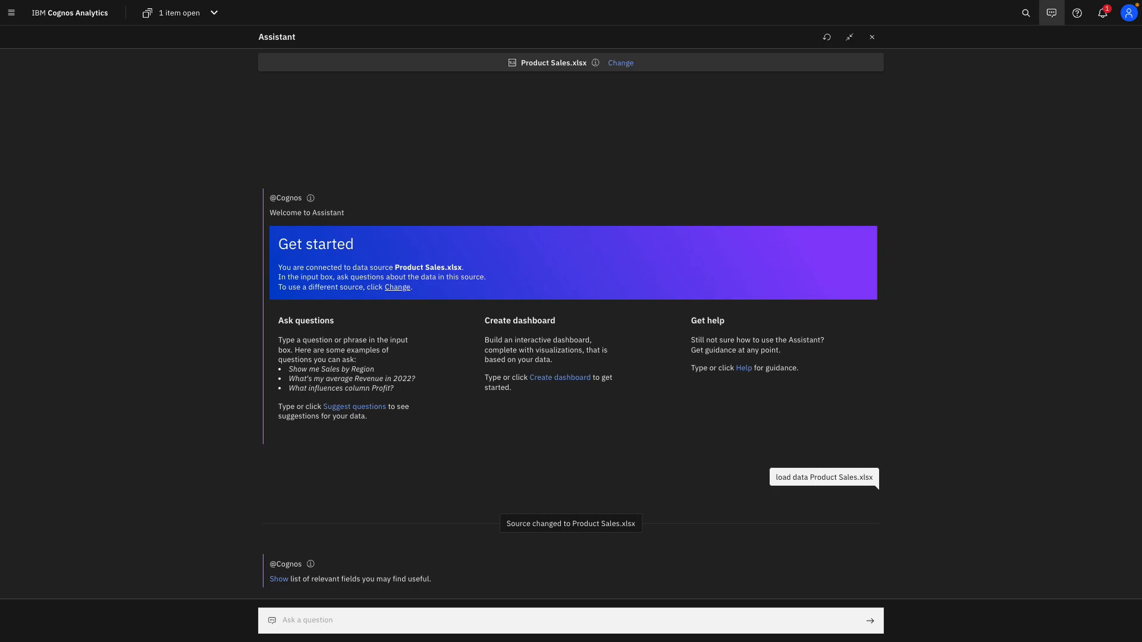
Close the Assistant panel to return to the home page with Product Sales.xlsx in recents
left_click(872, 37)
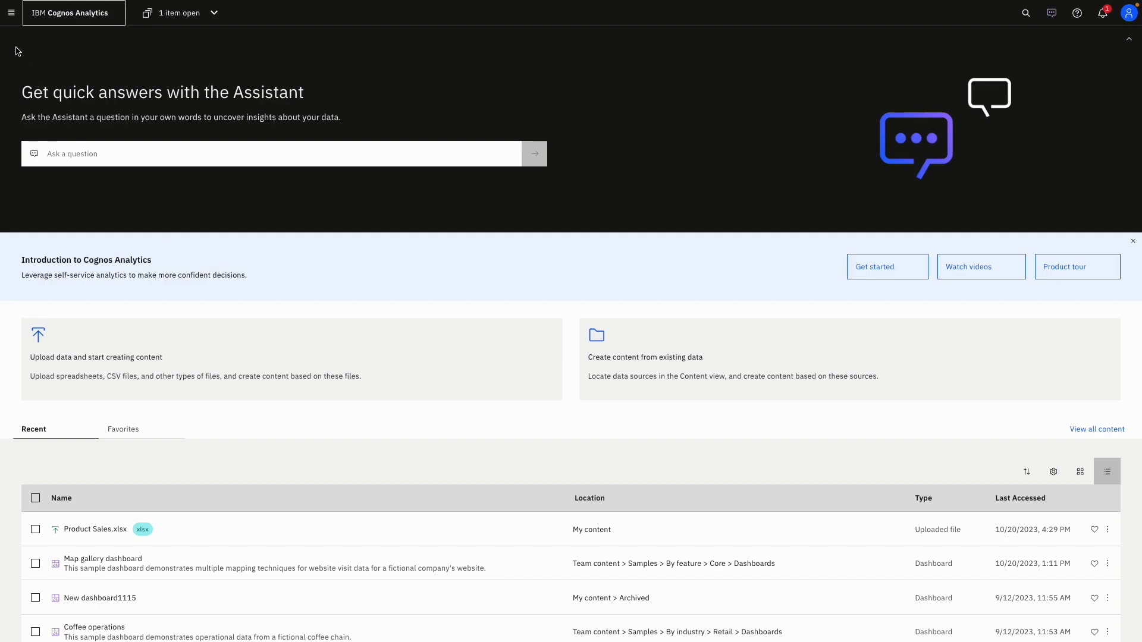
Create a new data module using Product Sales.xlsx as its source
left_click(10, 12)
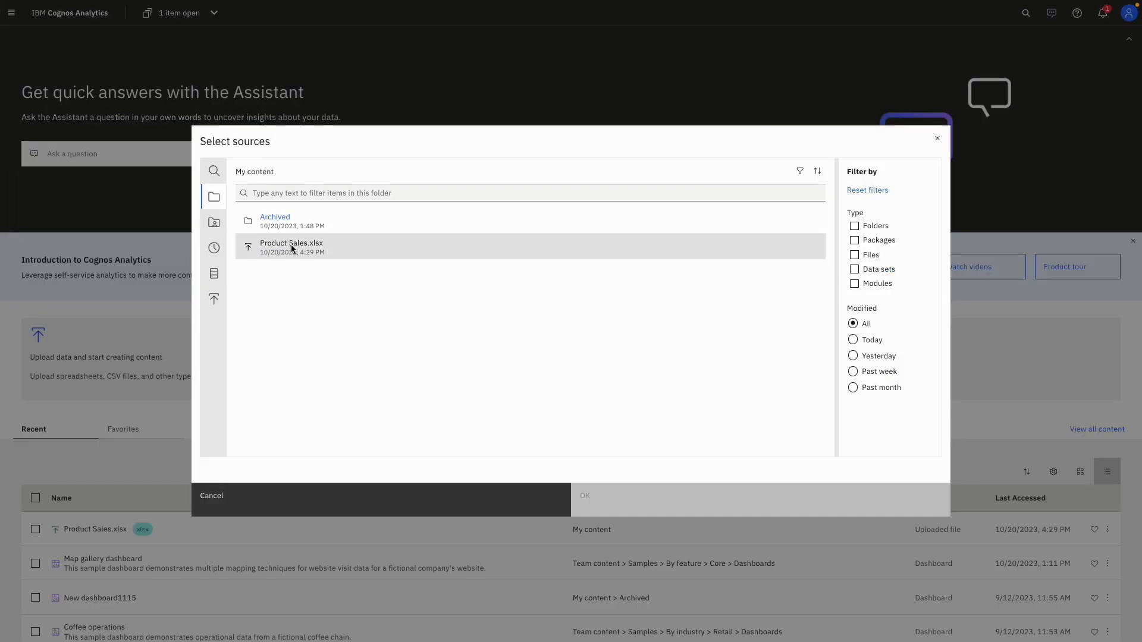
left_click(292, 246)
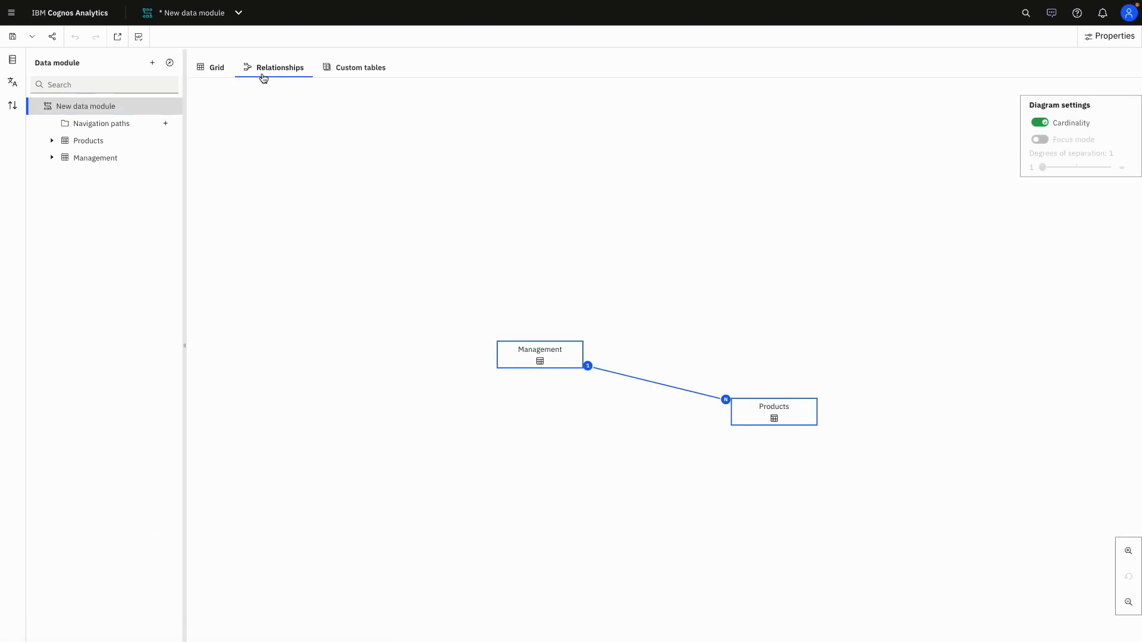
Return to the Cognos Analytics home page, leaving the unsaved data module open
left_click(69, 12)
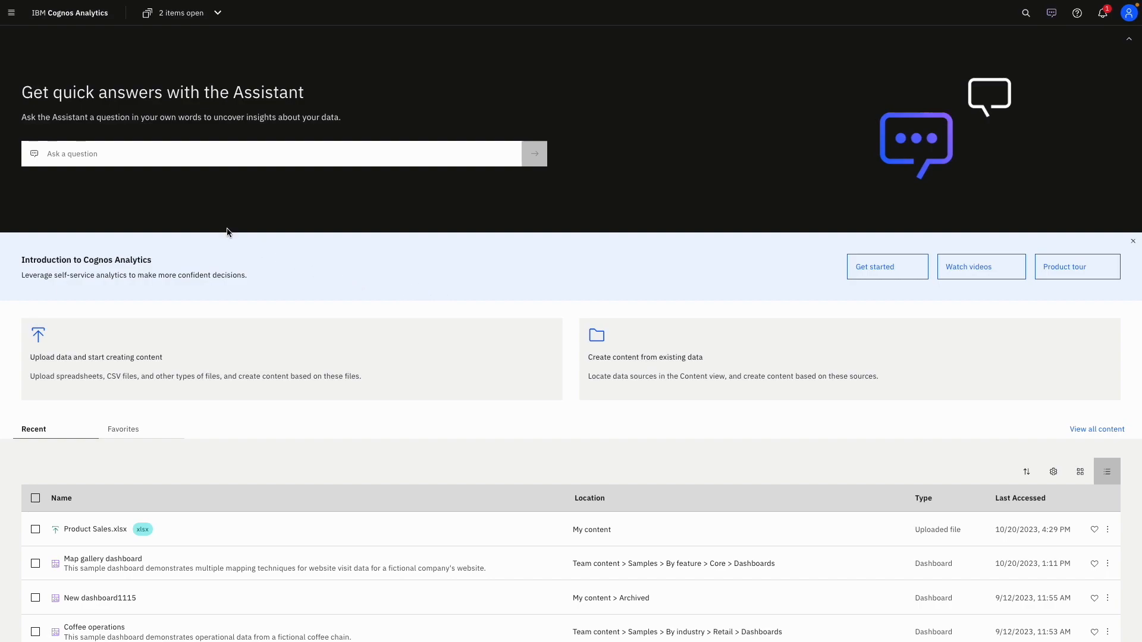
Go to Content from the navigation menu to list My content
left_click(11, 13)
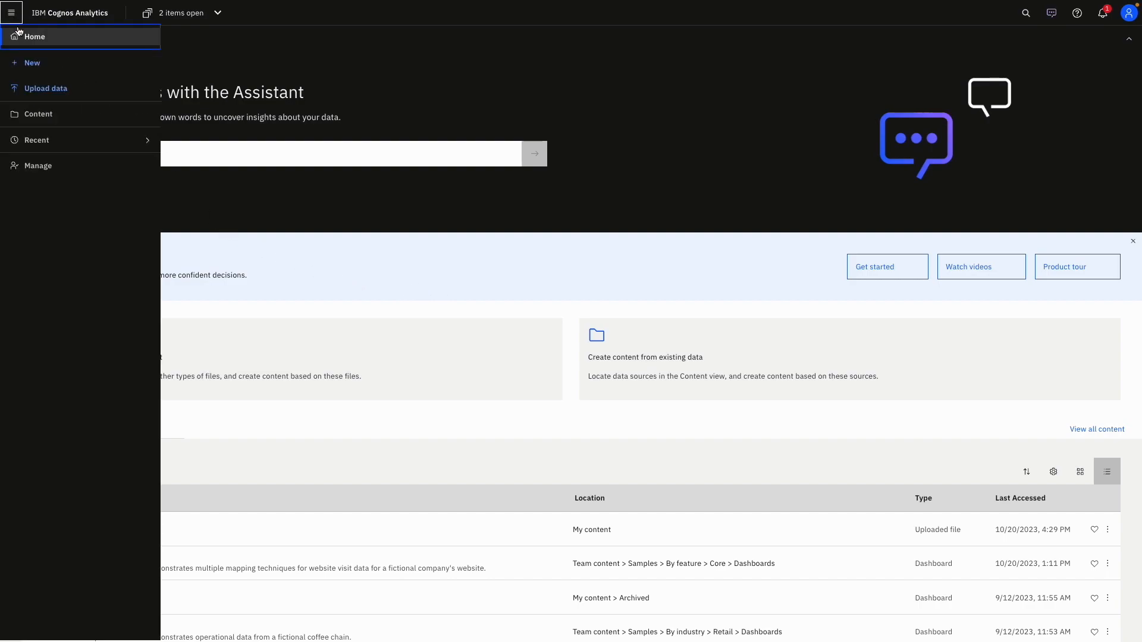
left_click(38, 114)
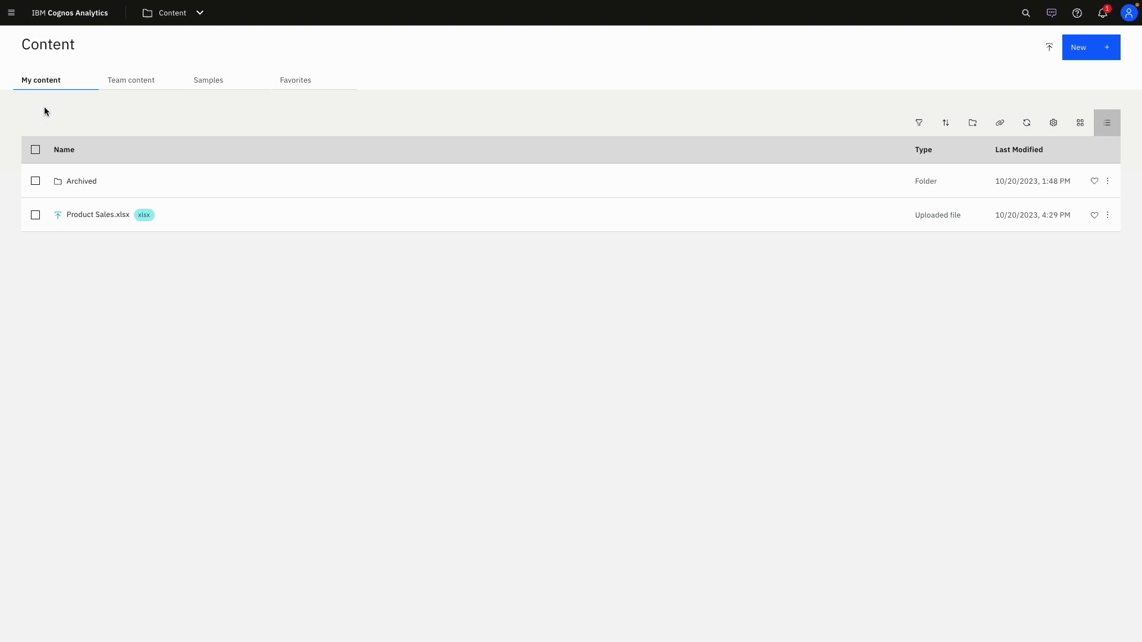
mouse_move(41, 81)
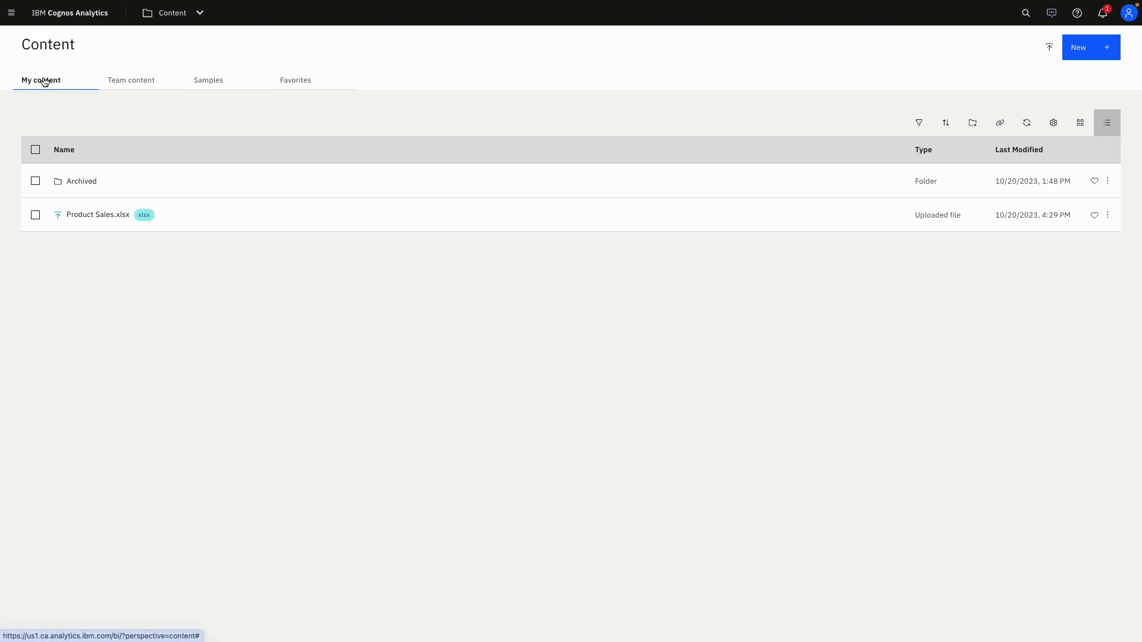
mouse_move(367, 419)
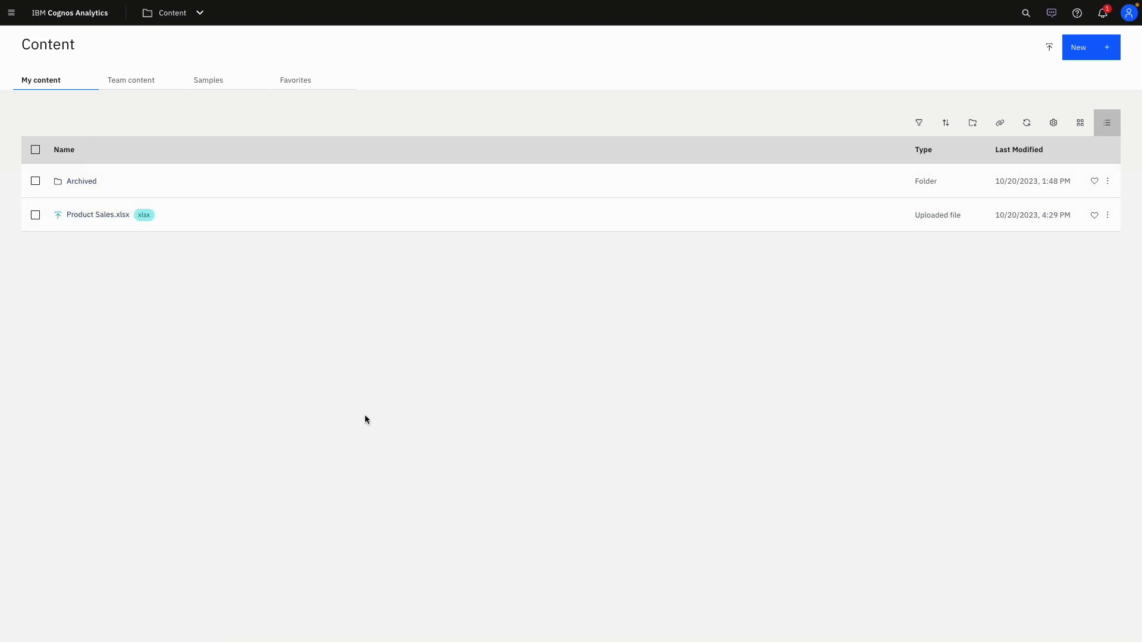